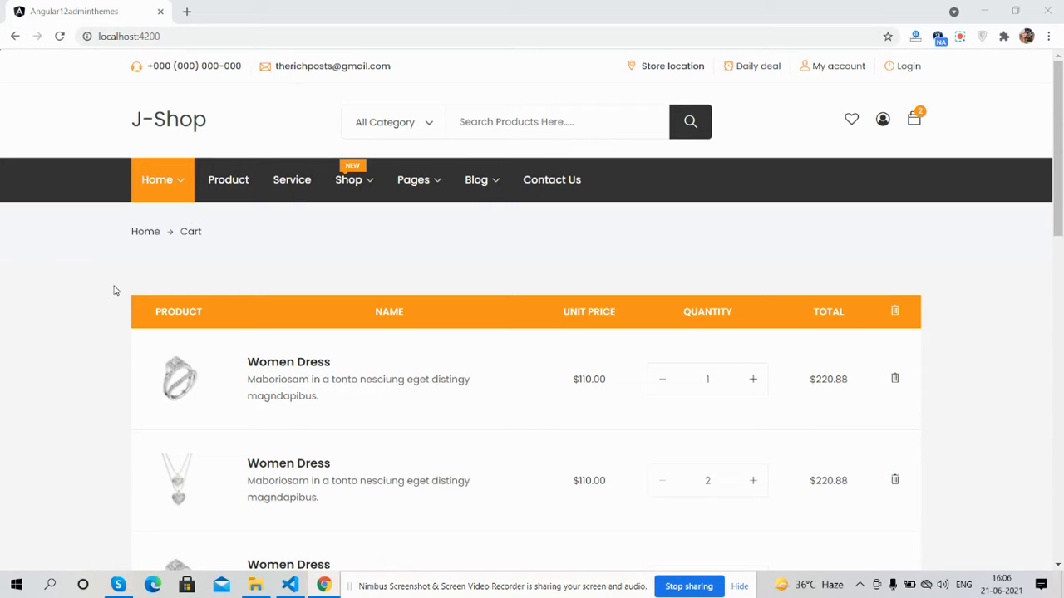
pyautogui.moveTo(983, 120)
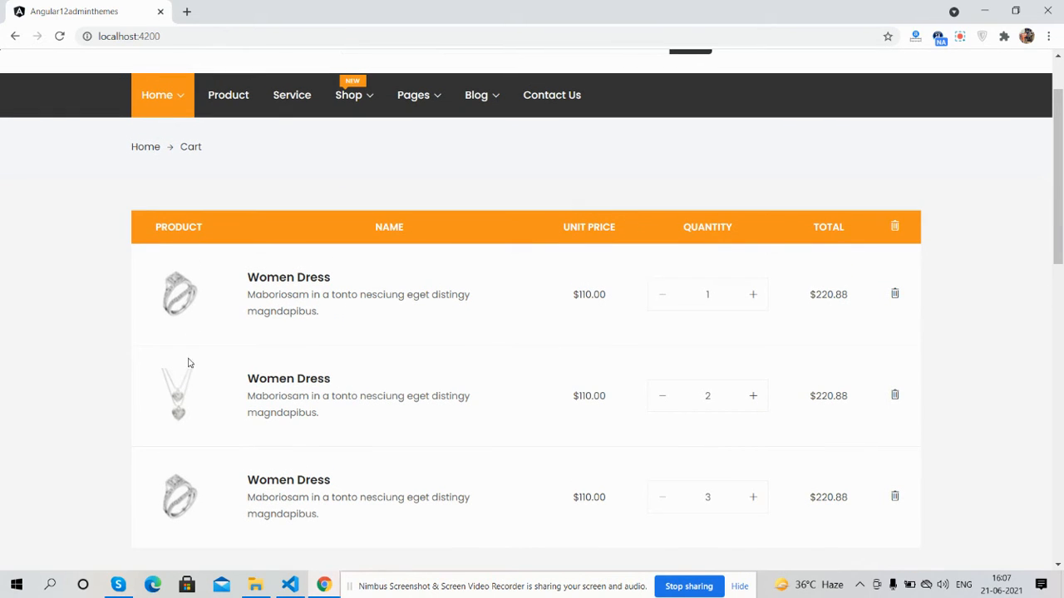
pyautogui.moveTo(564, 311)
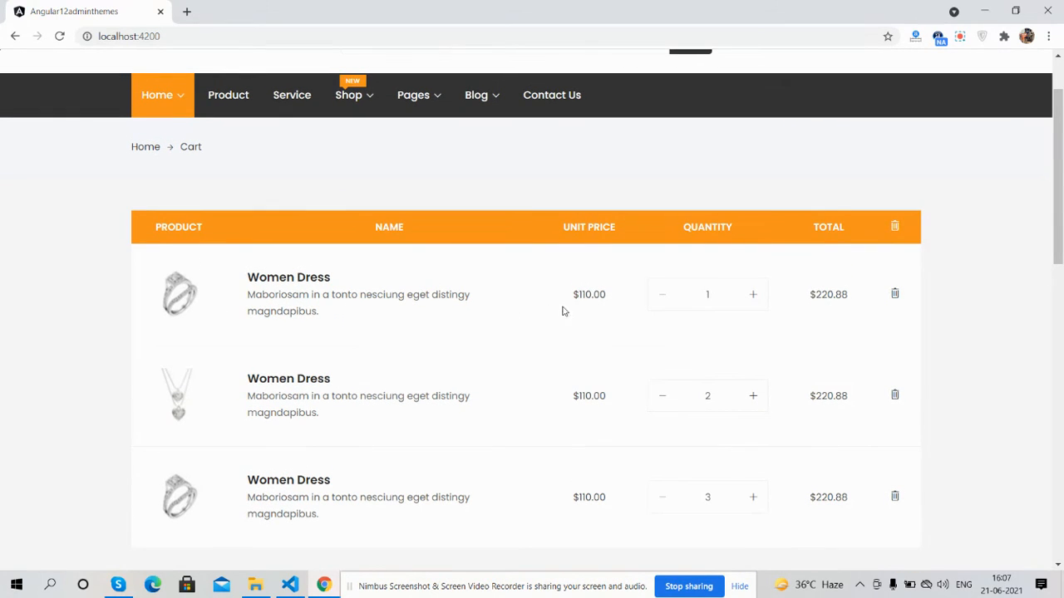
# Raise the first Women Dress row's quantity from 1 to 2 with its + control.
pyautogui.click(751, 295)
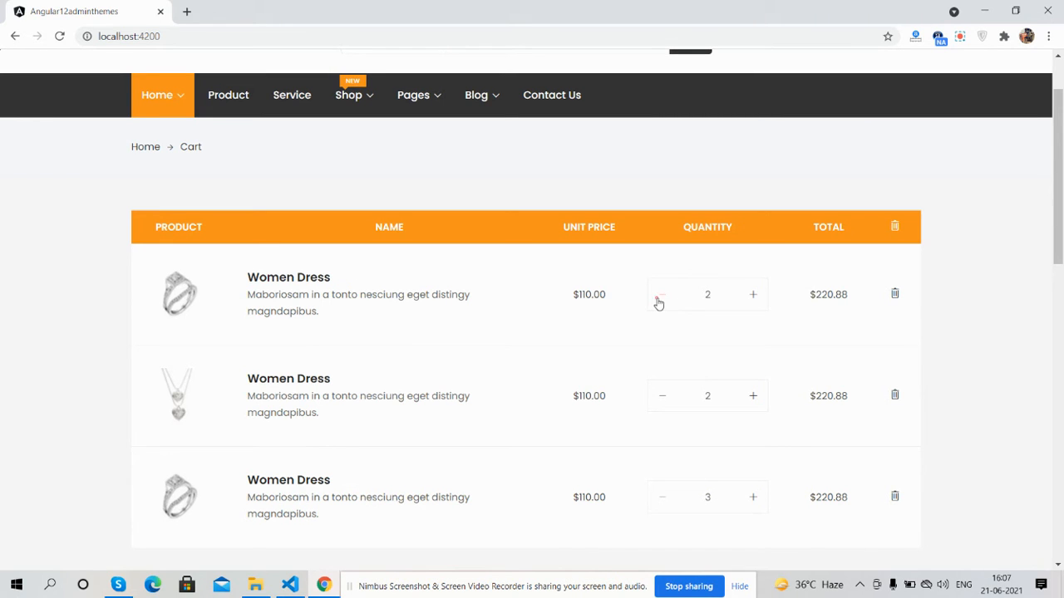
pyautogui.scroll(-3)
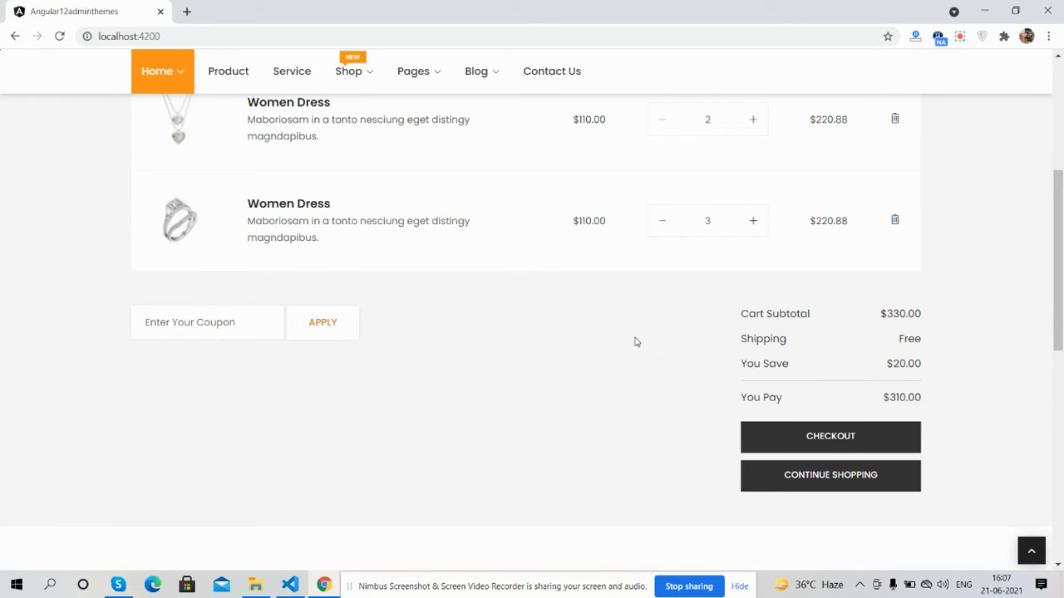
pyautogui.moveTo(778, 334)
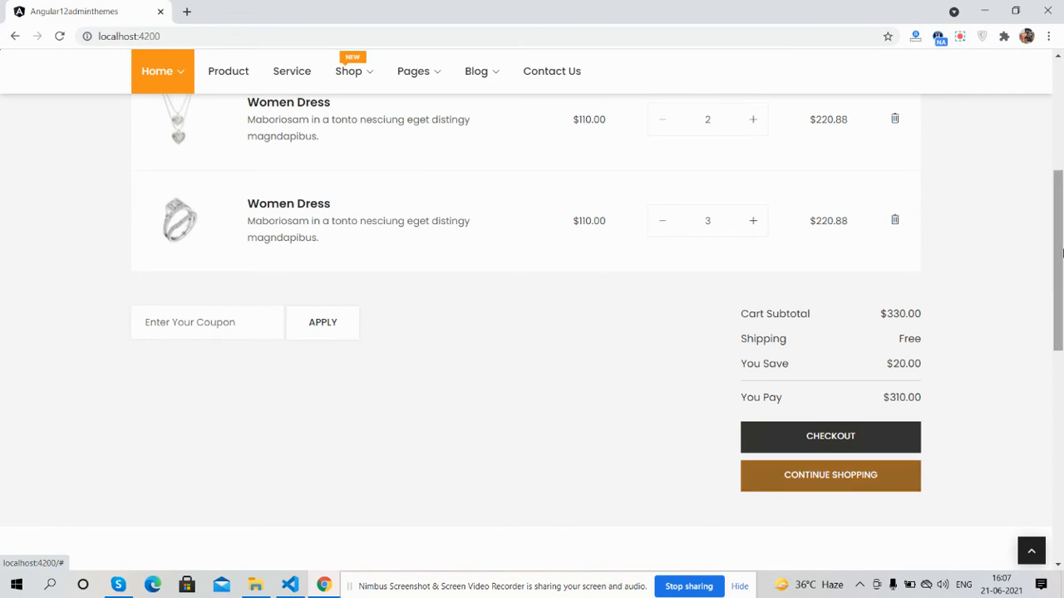
pyautogui.scroll(-3)
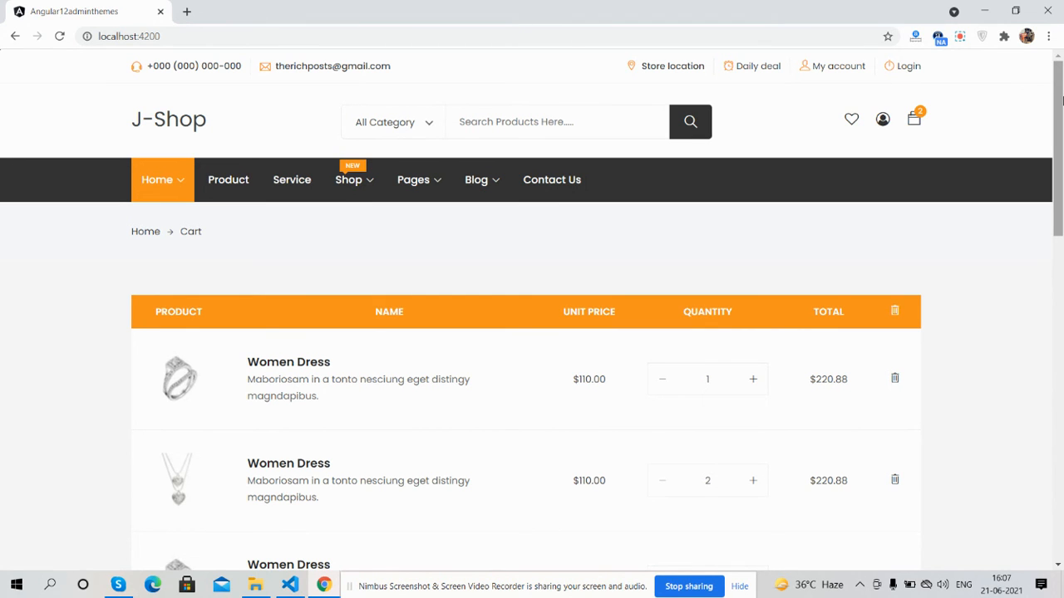
# Show the header mini-cart dropdown listing Woman Ring and Woman Necklace, total $134.00.
pyautogui.scroll(-3)
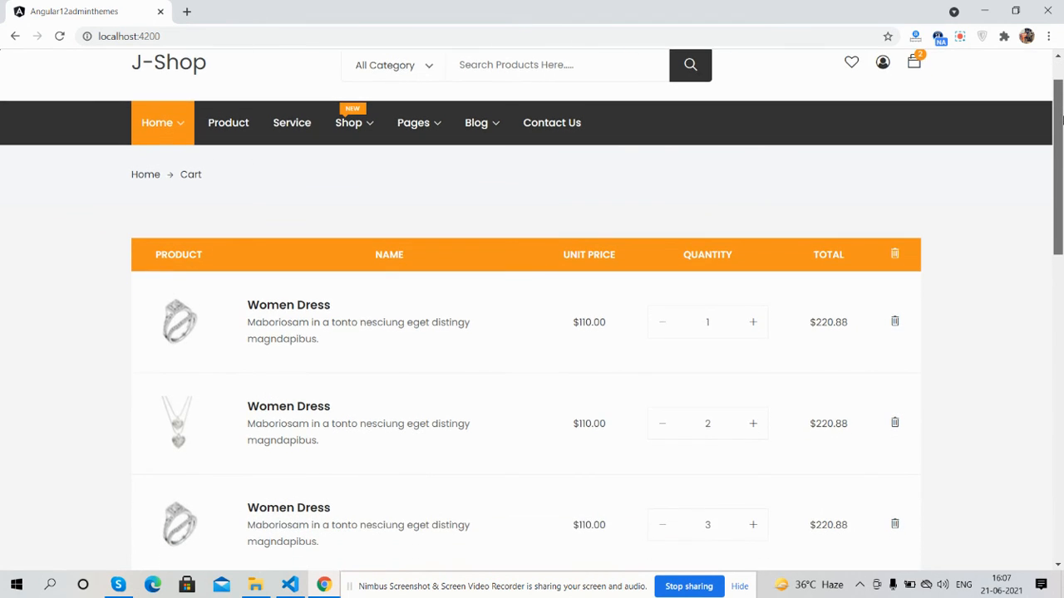
pyautogui.click(915, 61)
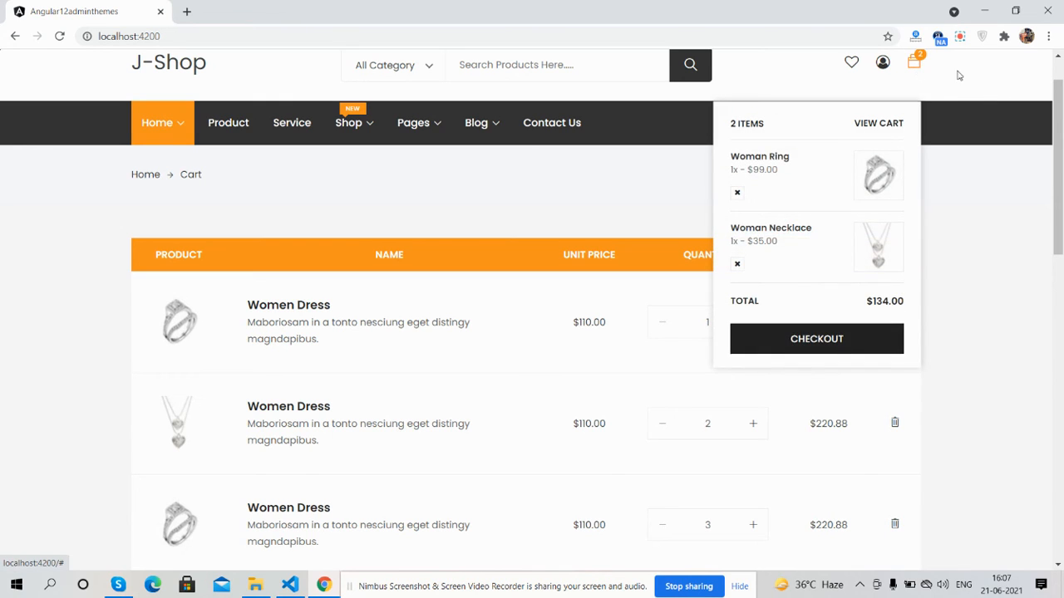